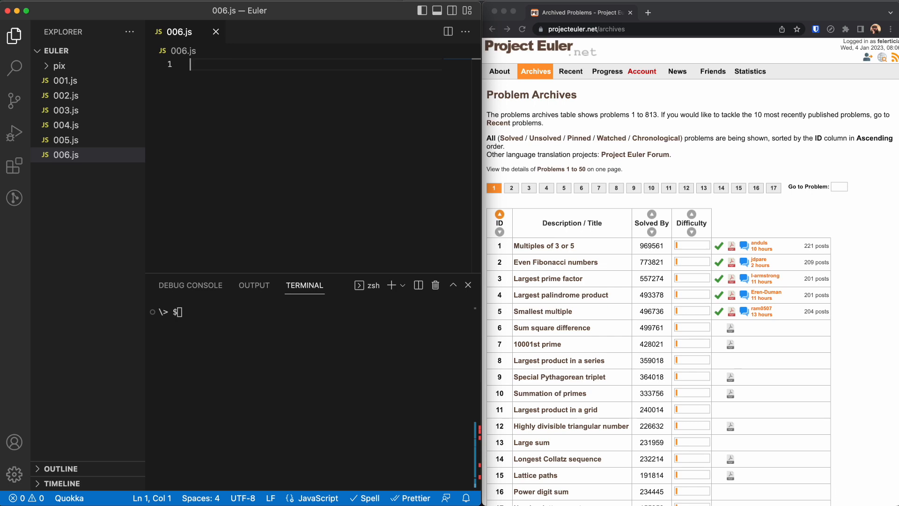
mouse_move(646, 301)
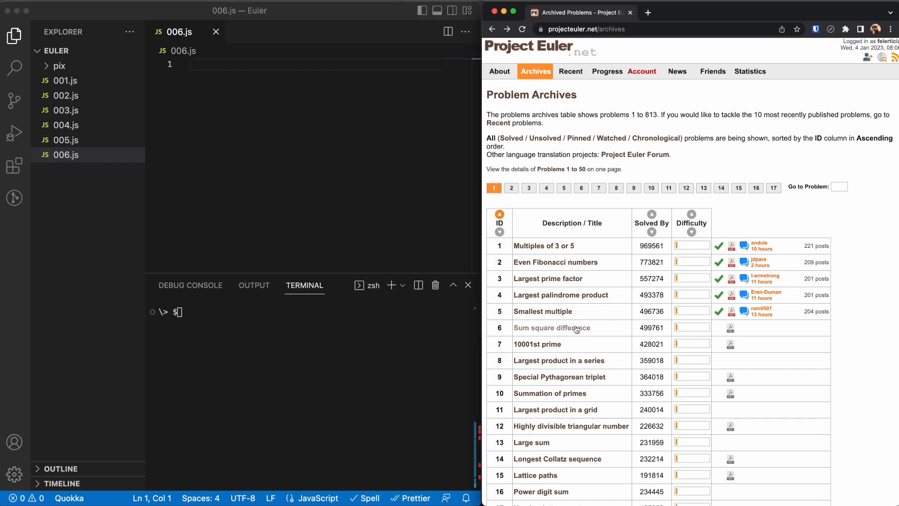
Step: Open Problem 6 'Sum square difference' from the archives and read its statement
left_click(551, 328)
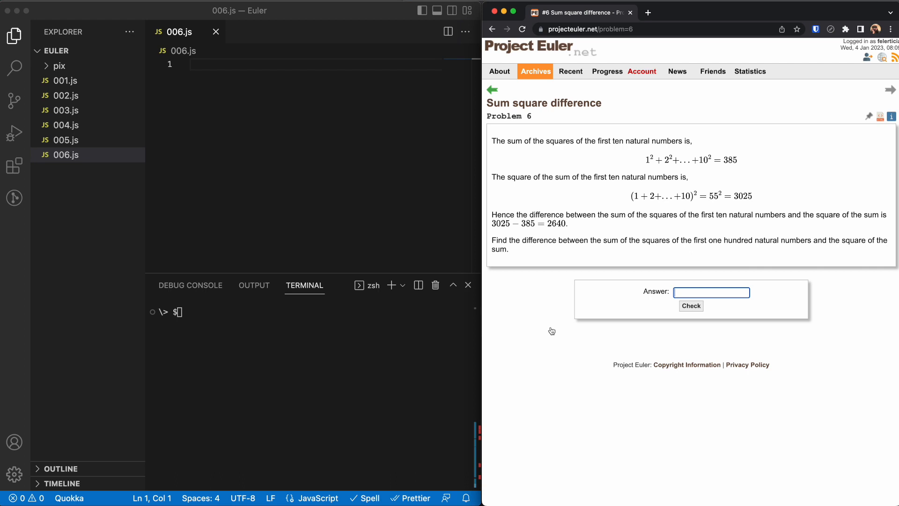
mouse_move(556, 325)
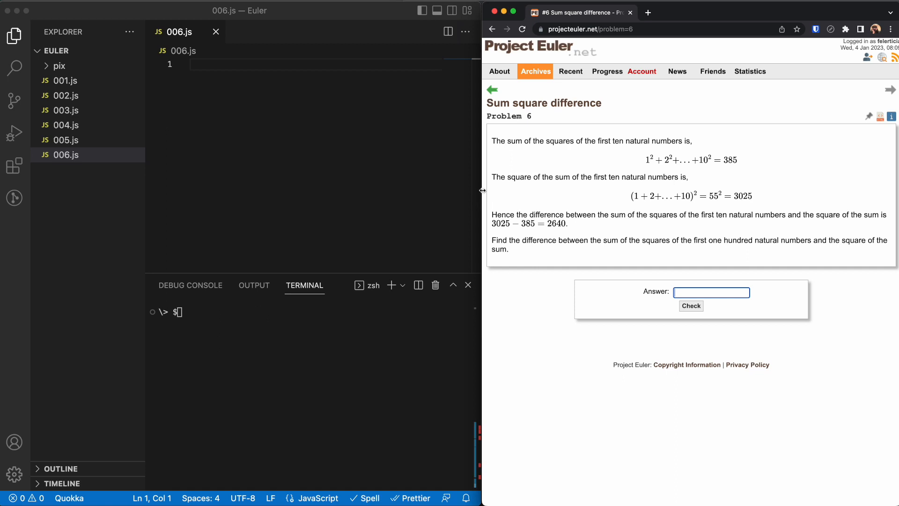
mouse_move(690, 207)
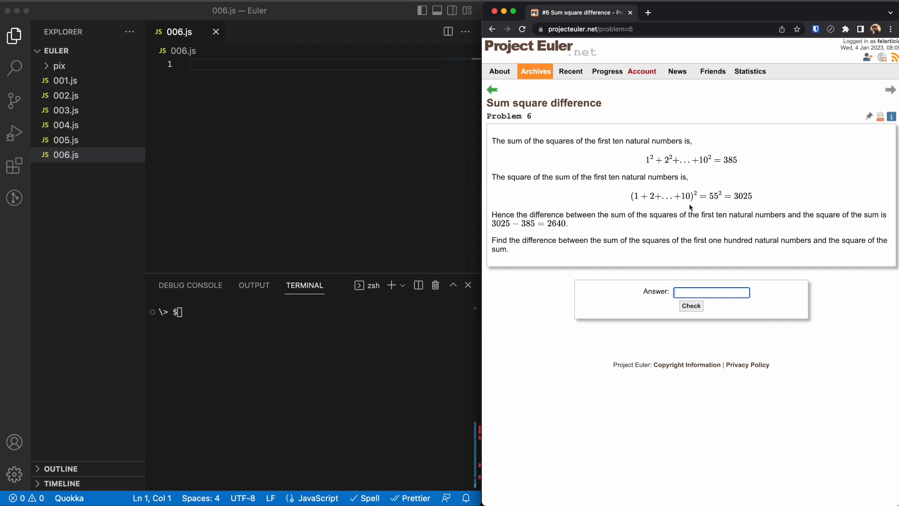
mouse_move(553, 224)
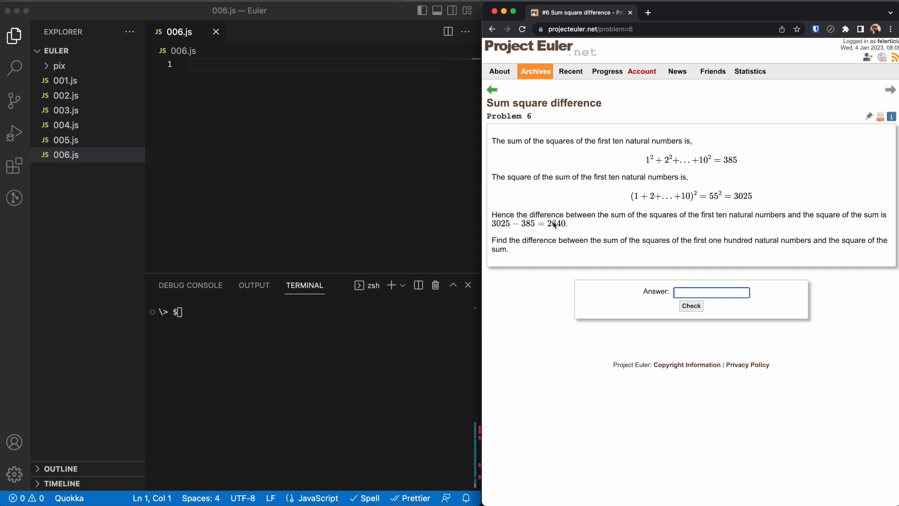
left_click(559, 223)
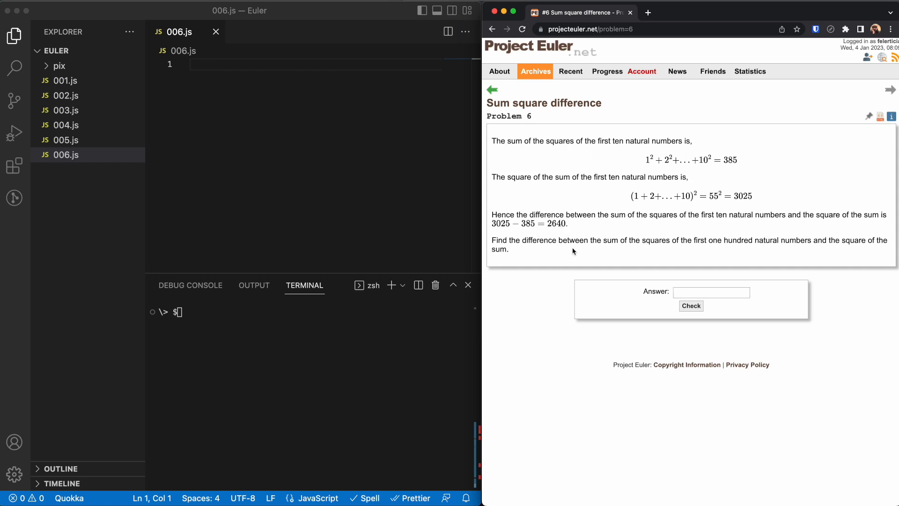
mouse_move(628, 249)
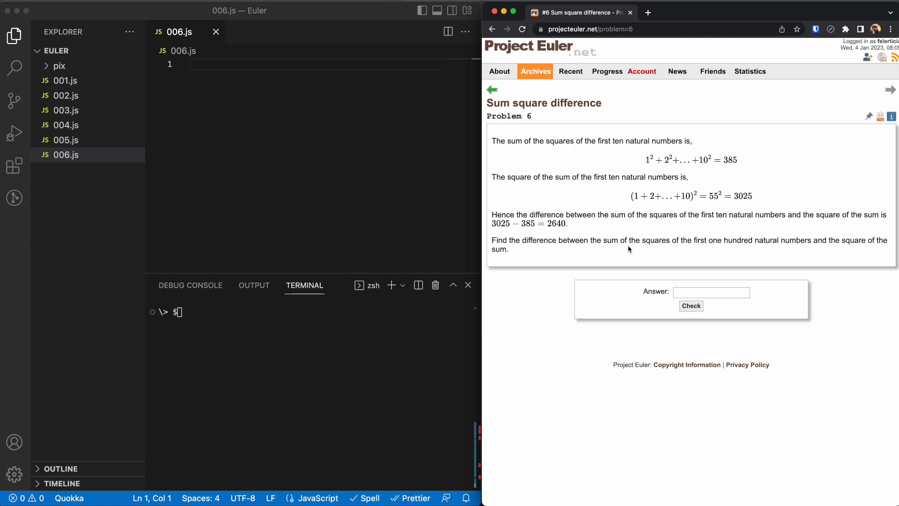
mouse_move(724, 249)
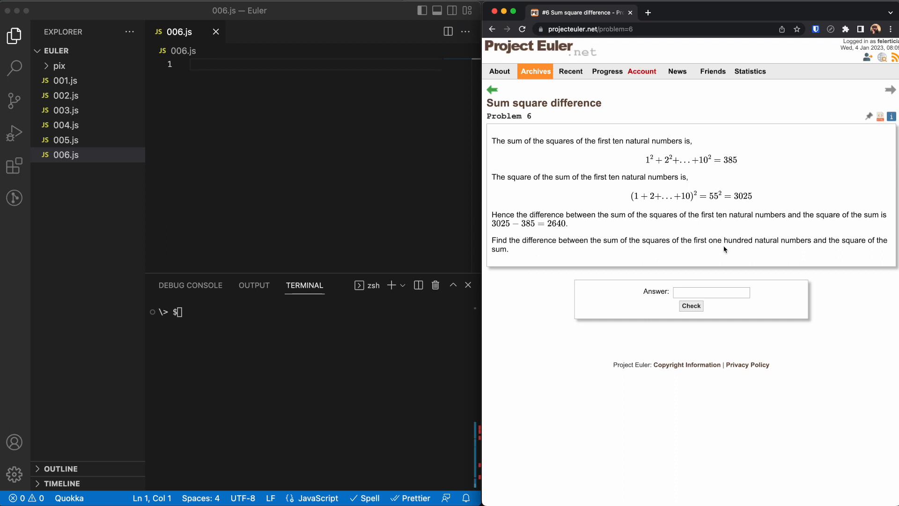
mouse_move(739, 249)
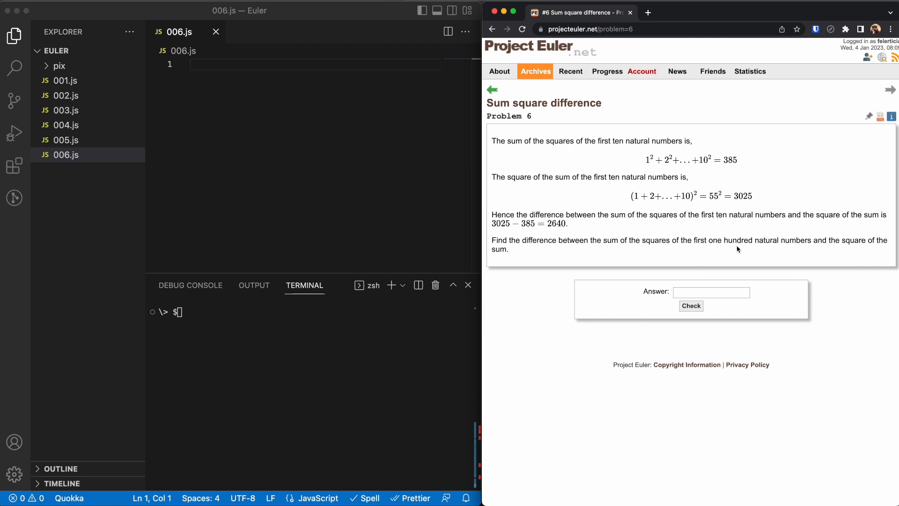
mouse_move(647, 165)
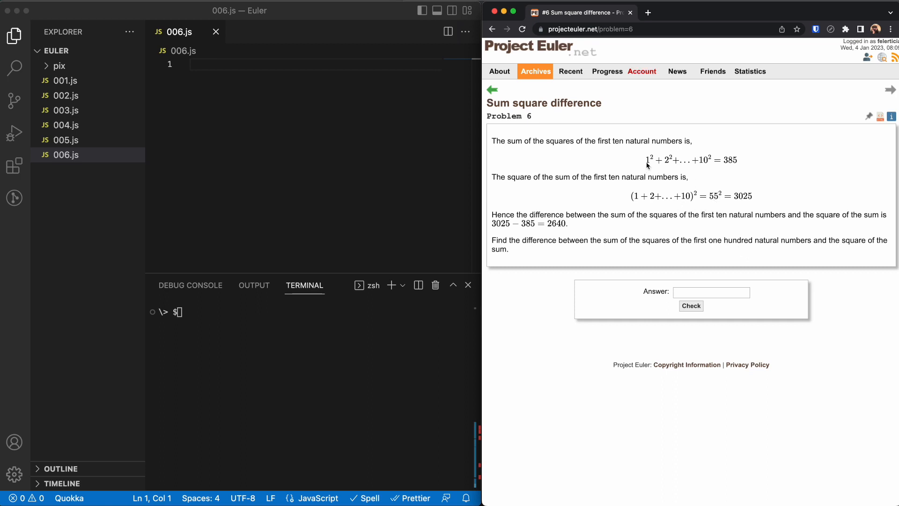
mouse_move(704, 179)
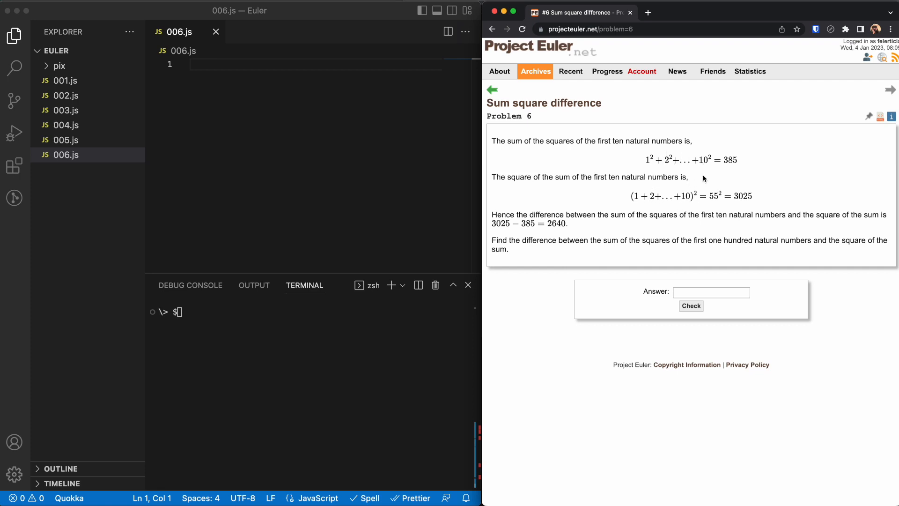
mouse_move(653, 190)
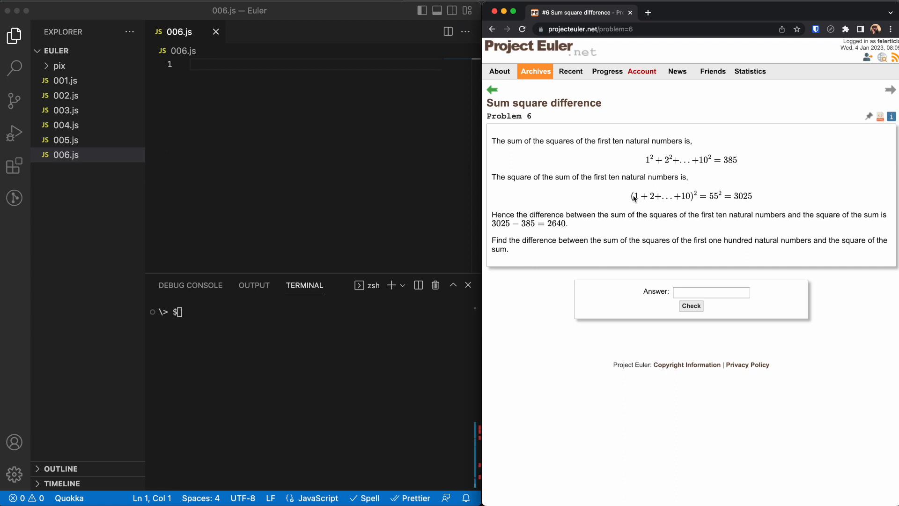
mouse_move(645, 167)
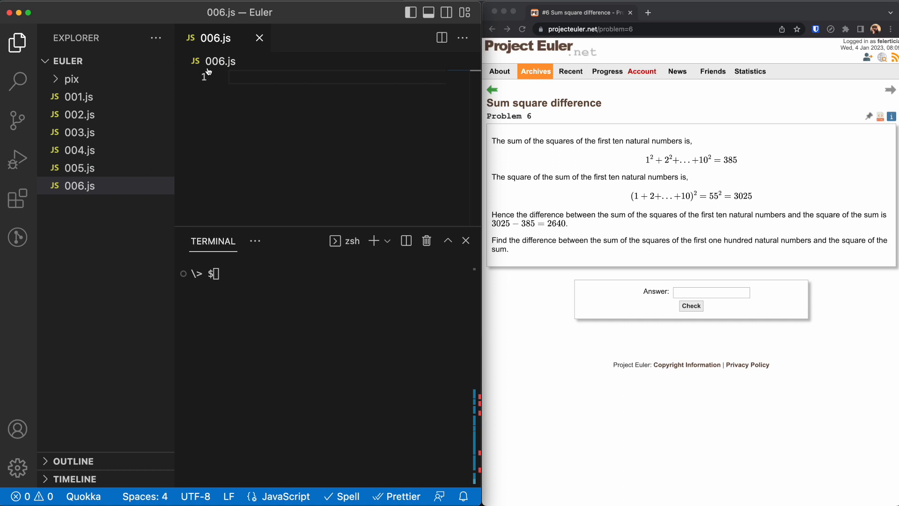
mouse_move(204, 71)
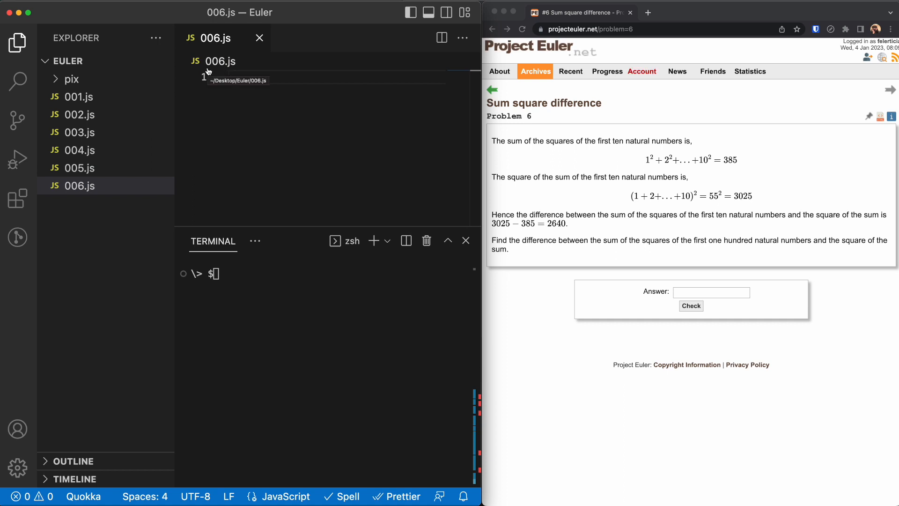
Step: Note the series 1^2 + 2^2 + ... n^2 on line 1 of 006.js
type("1")
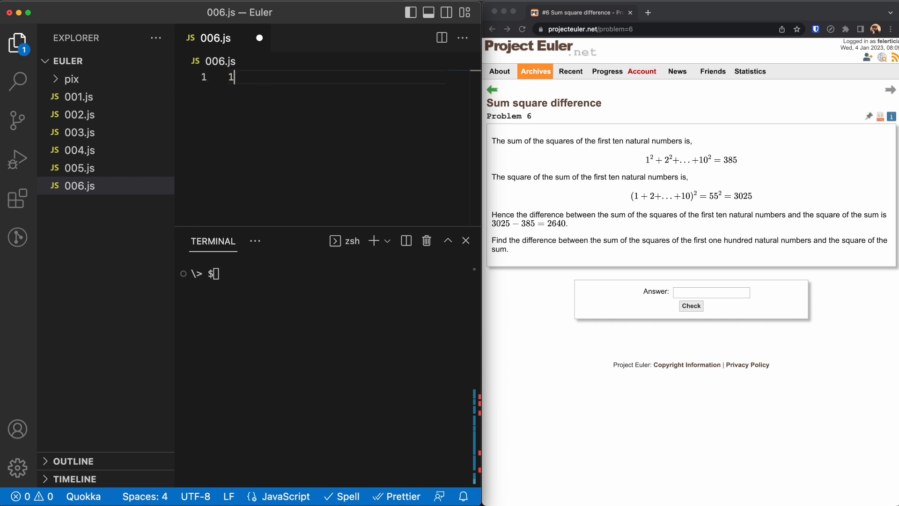
type("^2 +")
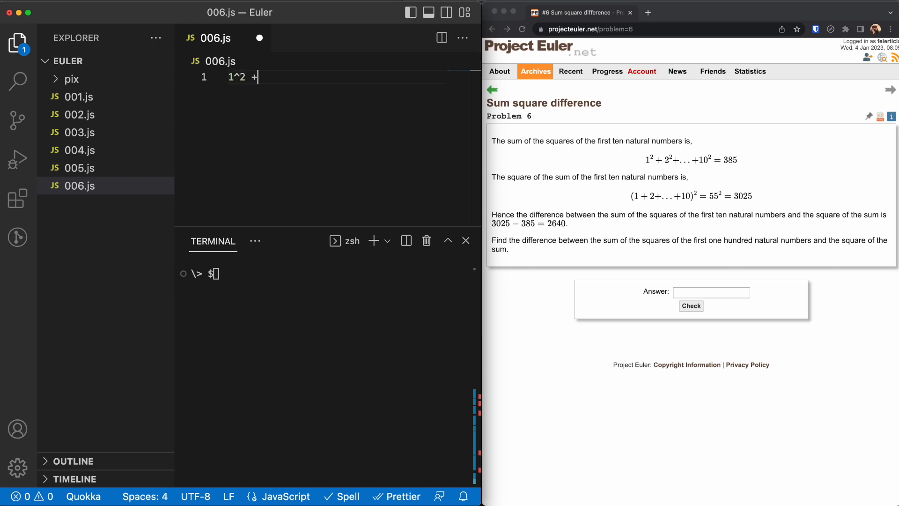
type("2^2 +")
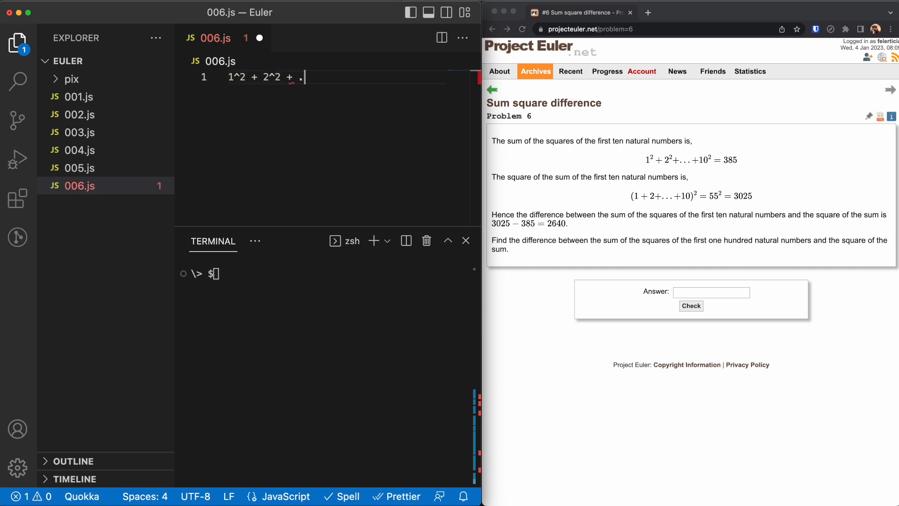
type("..")
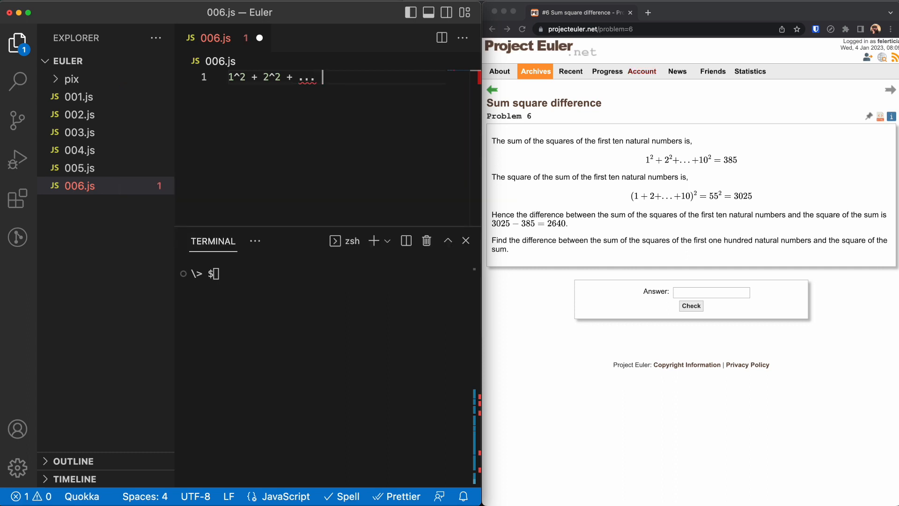
type("n^2")
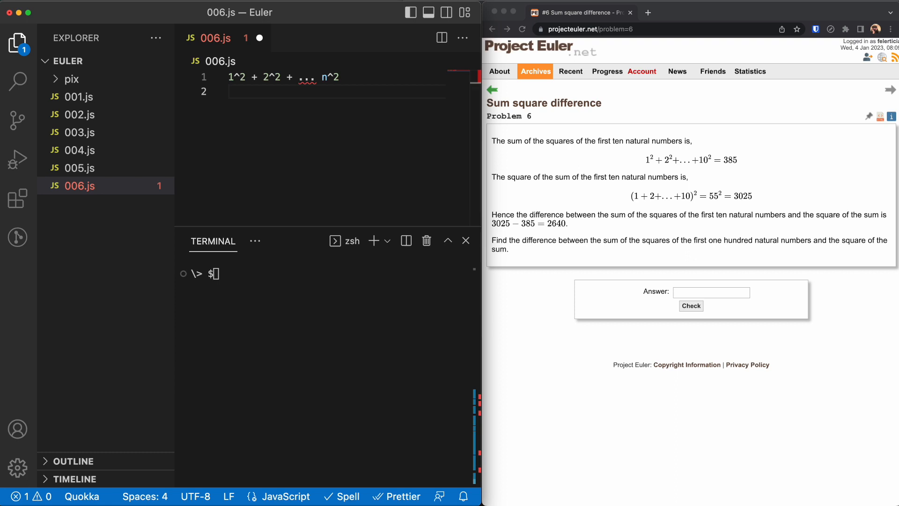
Step: Note its closed form n * (n+1) *(2n+1) / 6 on line 2
type("n *")
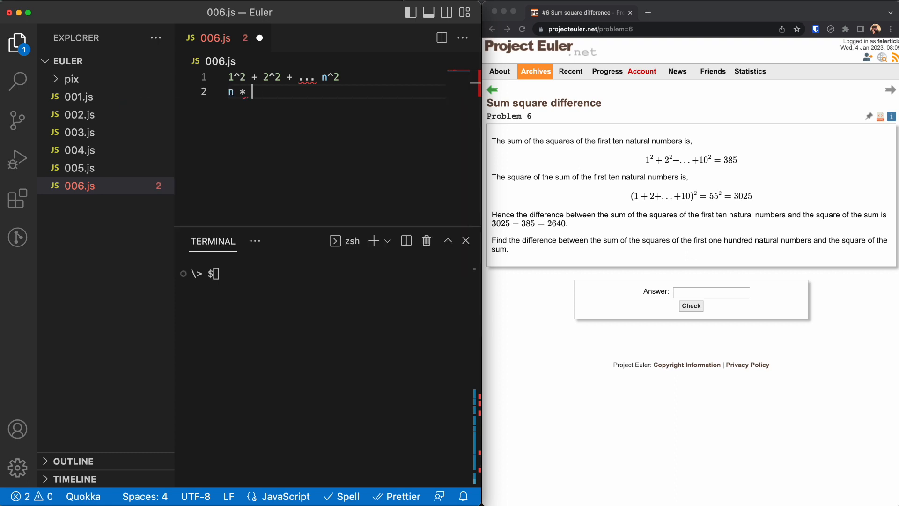
type("(n+1)")
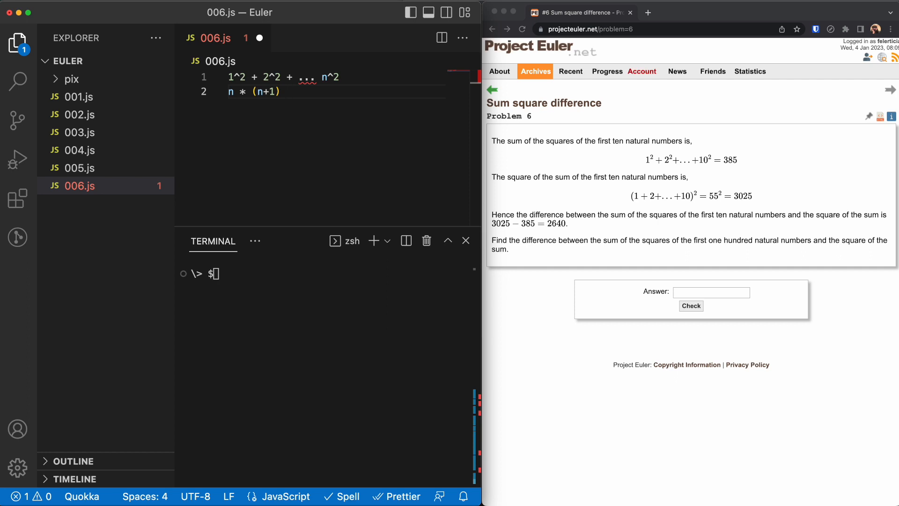
type("*(2)")
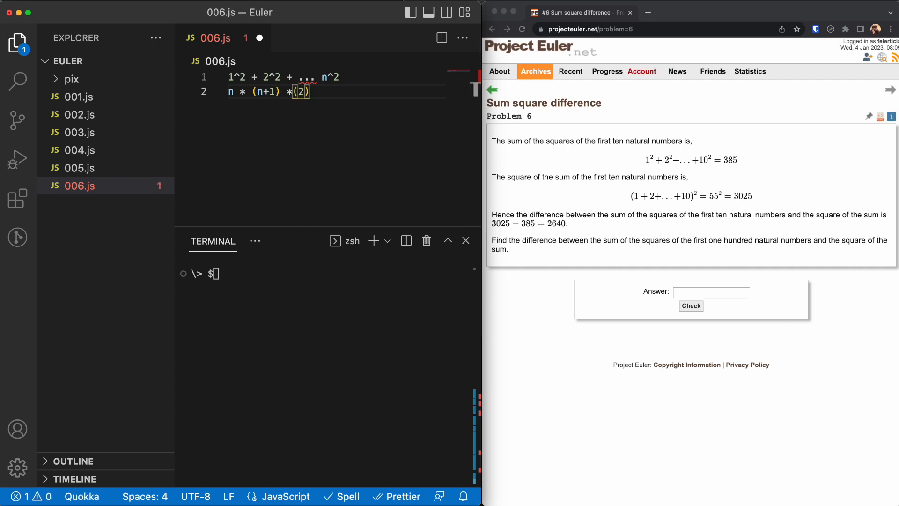
type("n+1")
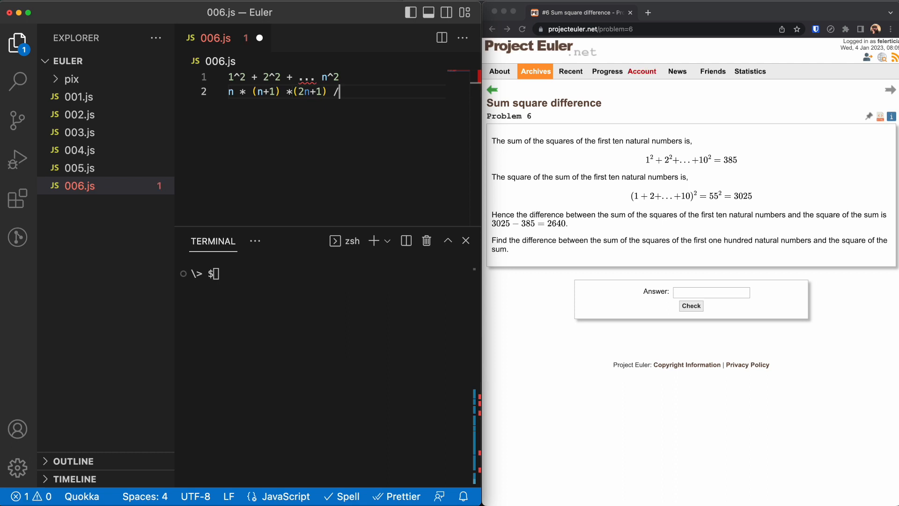
type("6")
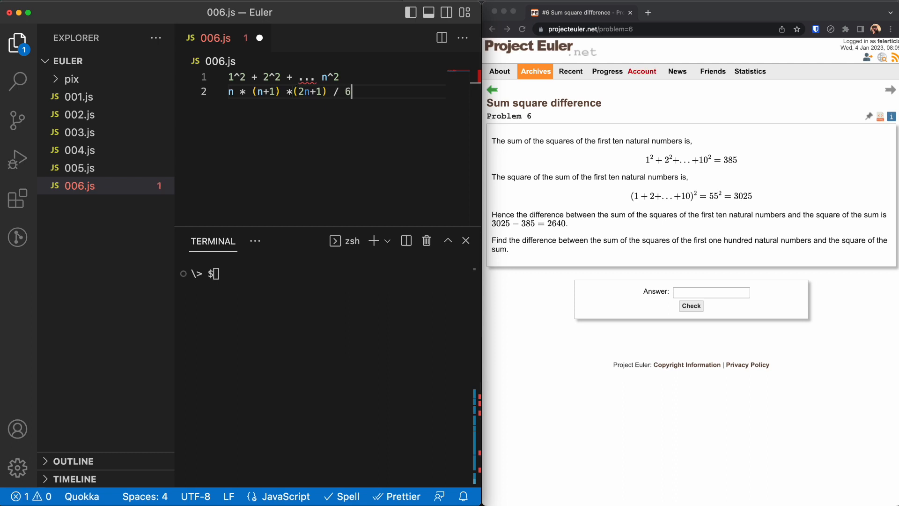
mouse_move(246, 77)
type("const sumOfSquares = n * (n+1) *")
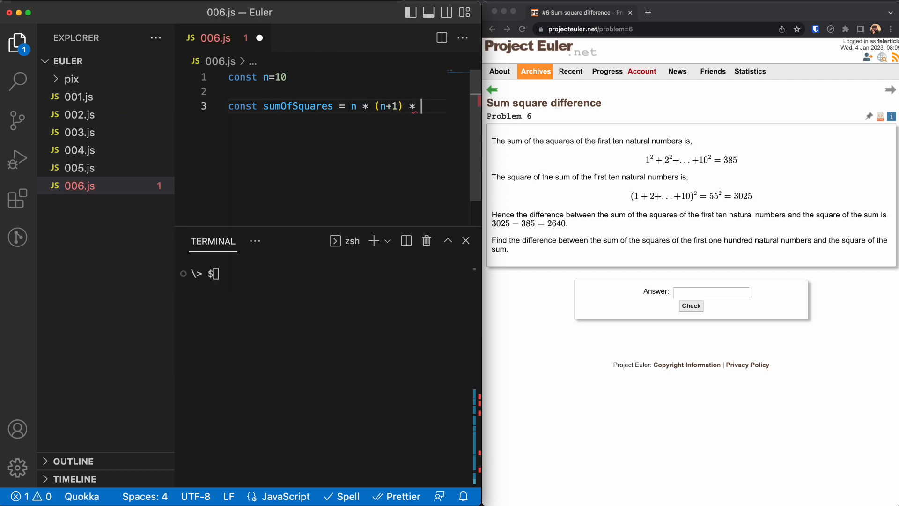
Step: Define n=10, sumOfSquares and squareOfSums as n * (n+1) * (2*n + 1) / 6
type("(2*n + 1)")
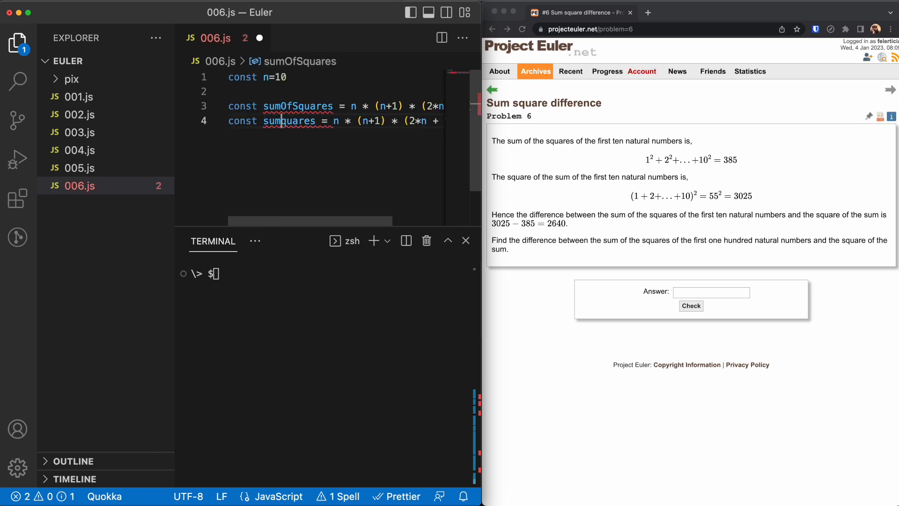
type("squareOfSs")
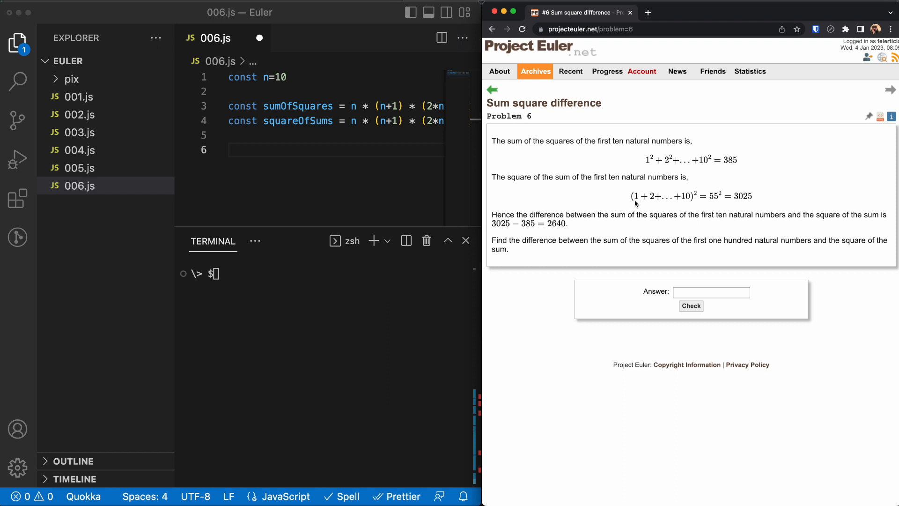
mouse_move(691, 209)
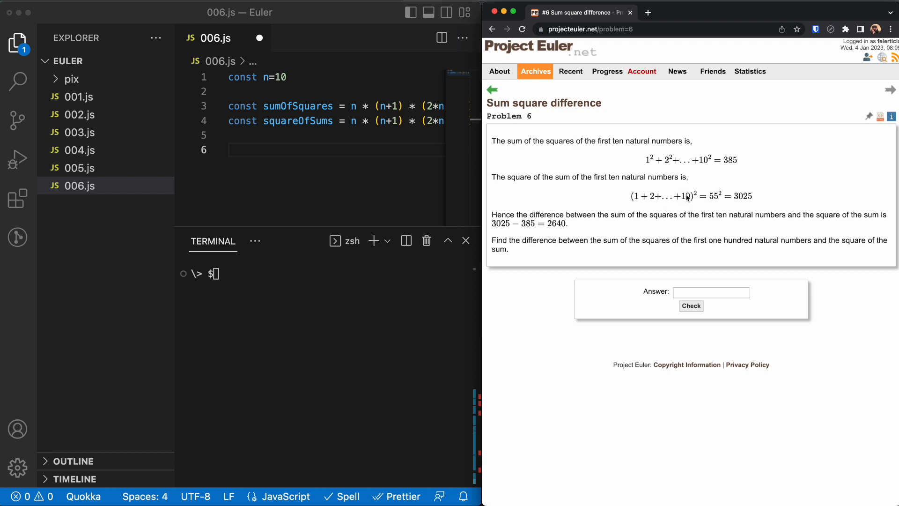
mouse_move(695, 200)
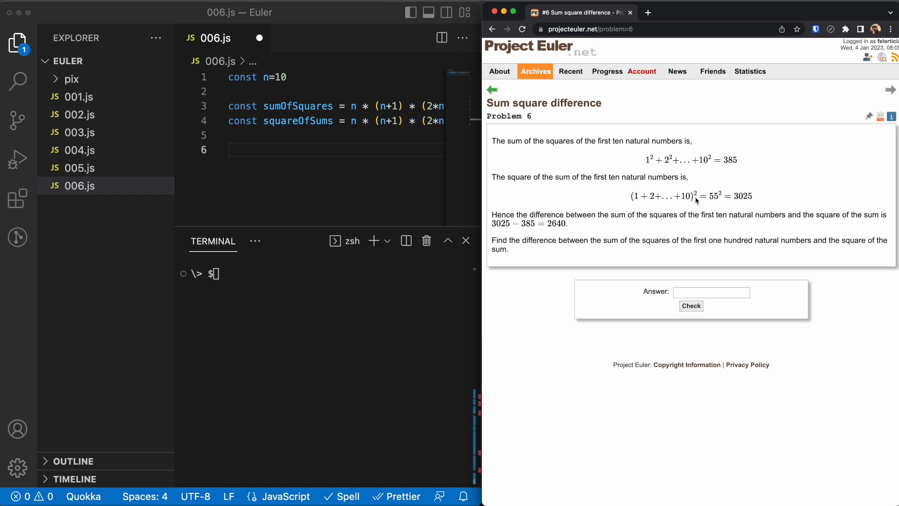
mouse_move(402, 184)
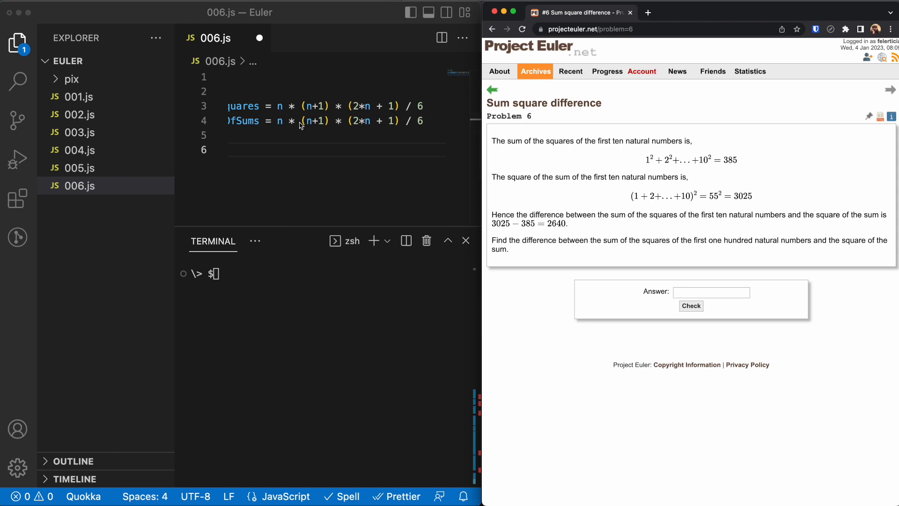
mouse_move(292, 126)
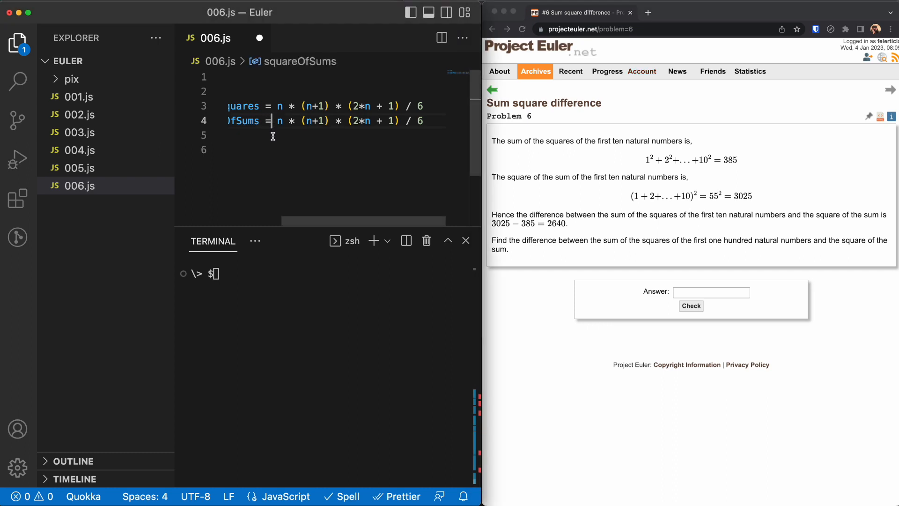
Step: Rewrite squareOfSums with Math.pow and log squareOfSums - sumOfSquares, then save
type("Math.pow(n * (n+")
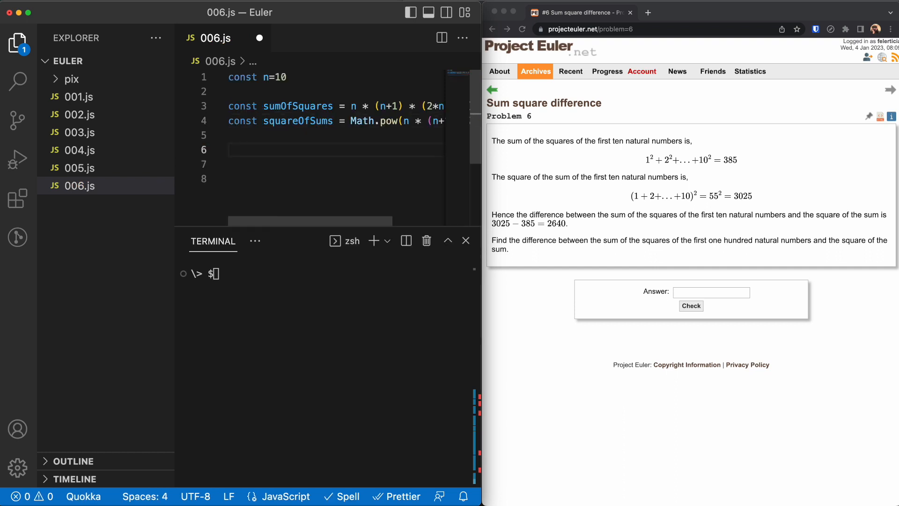
type("log(sq);")
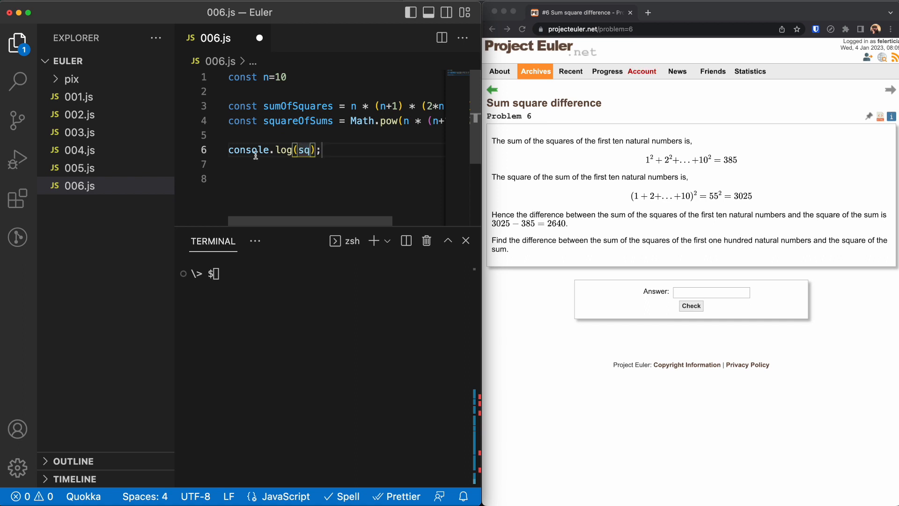
type("squareOfSums - sumOfSquares")
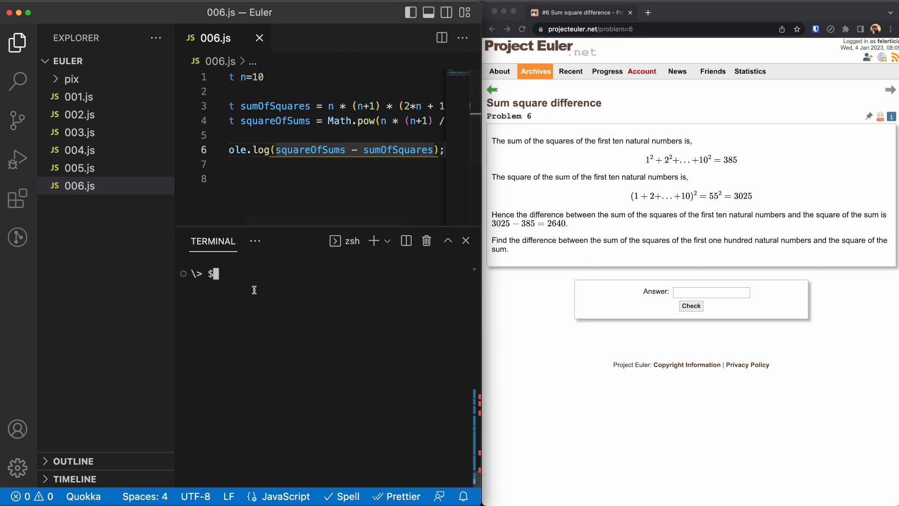
Step: Run node 006.js to print 2640 and add blank lines for a second solution
type("node")
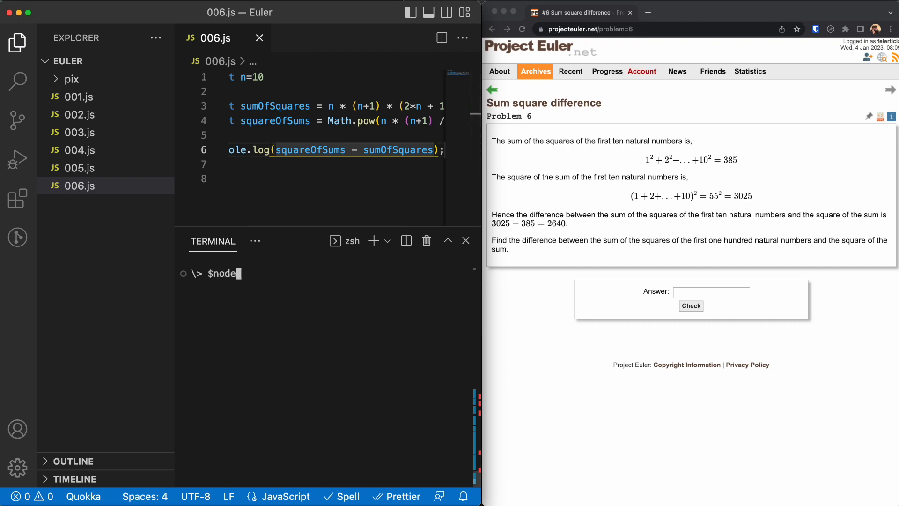
type("006.js")
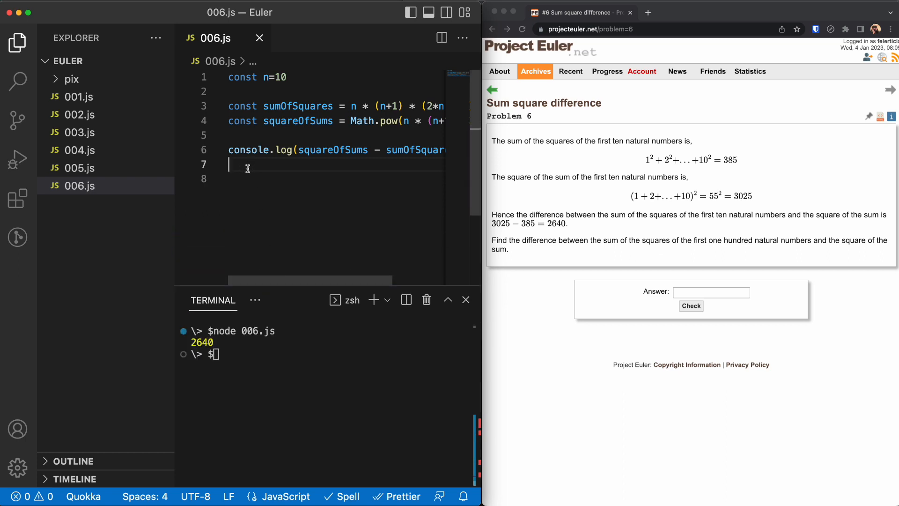
key("enter")
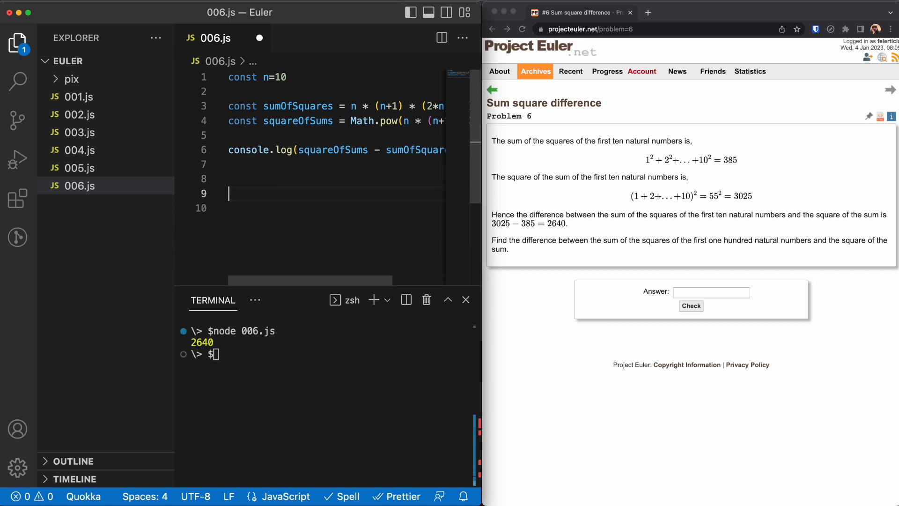
Step: Change the sumOfSquares and squareOfSums declarations from const to let
left_click(284, 105)
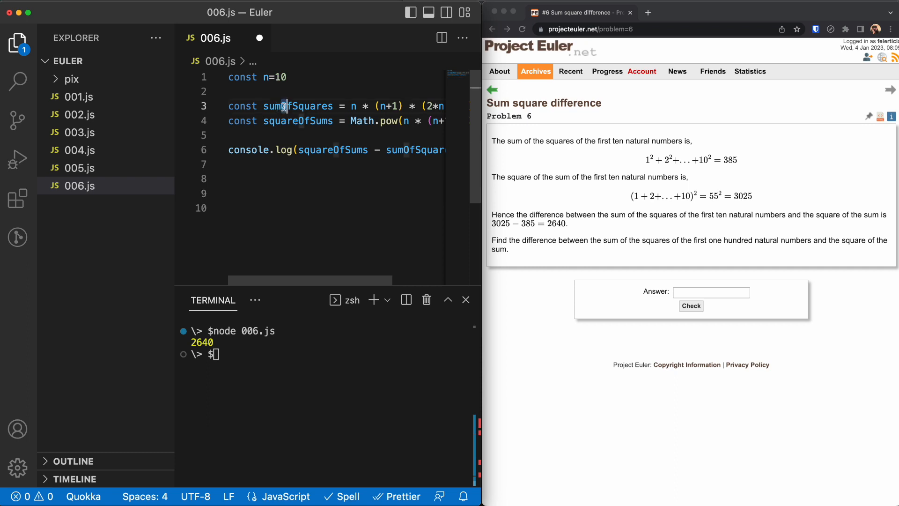
double_click(298, 106)
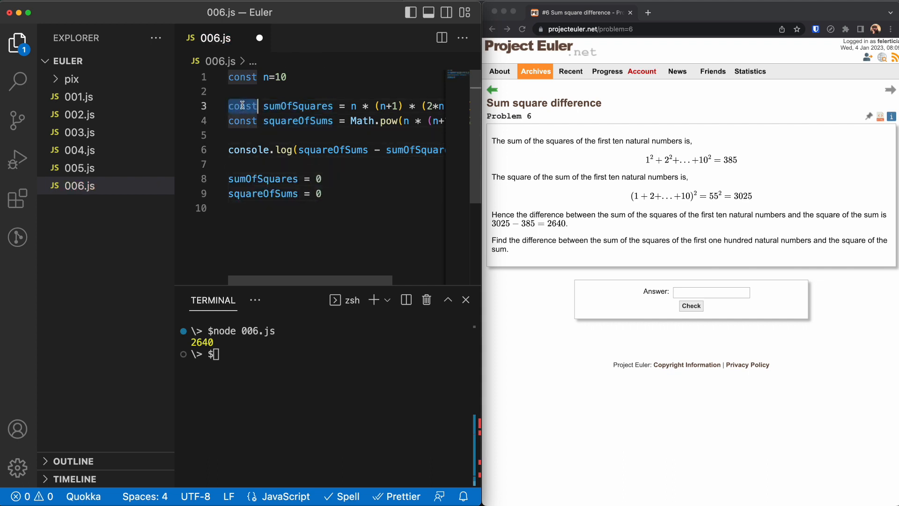
type("let")
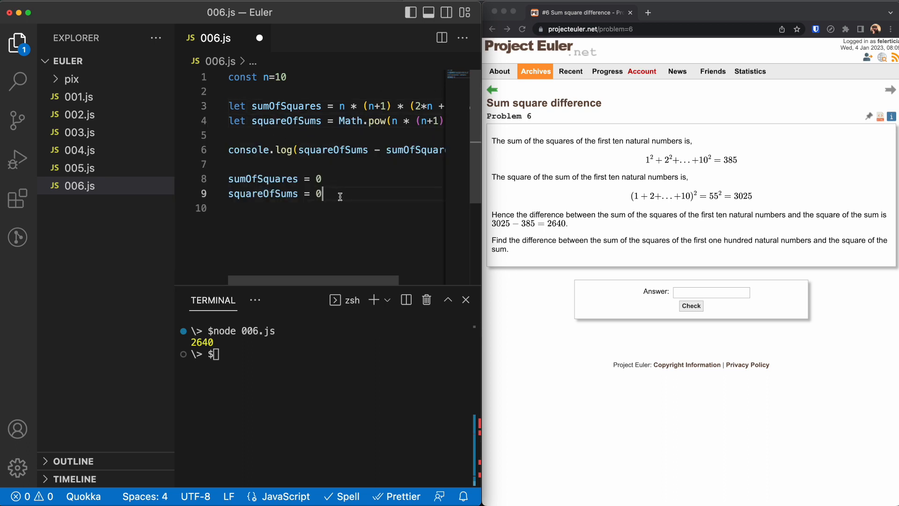
scroll("down", 3)
type("sumOfSquares += i")
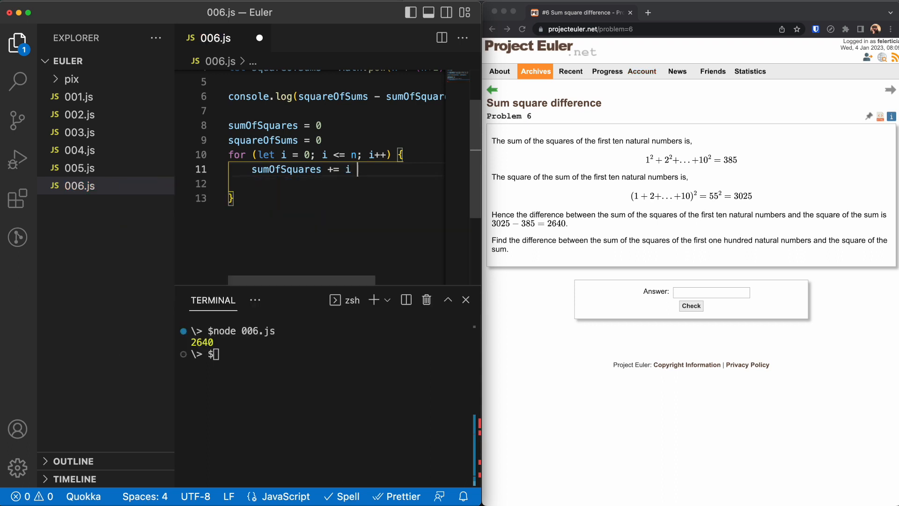
Step: Add a for loop from 0 to n accumulating squares and sums, and log their difference
type("* i")
left_click(336, 183)
type("squareOfSums += i")
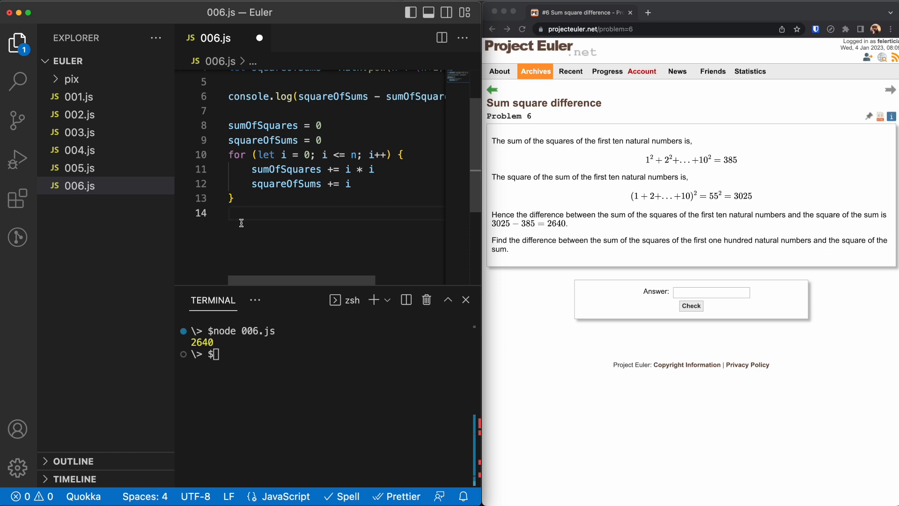
mouse_move(268, 139)
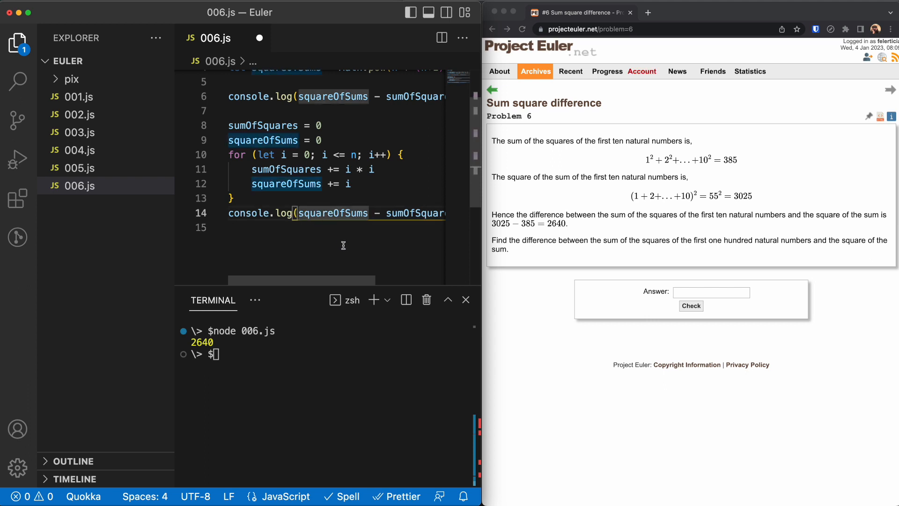
type("*")
left_click(342, 353)
type("node 006.js")
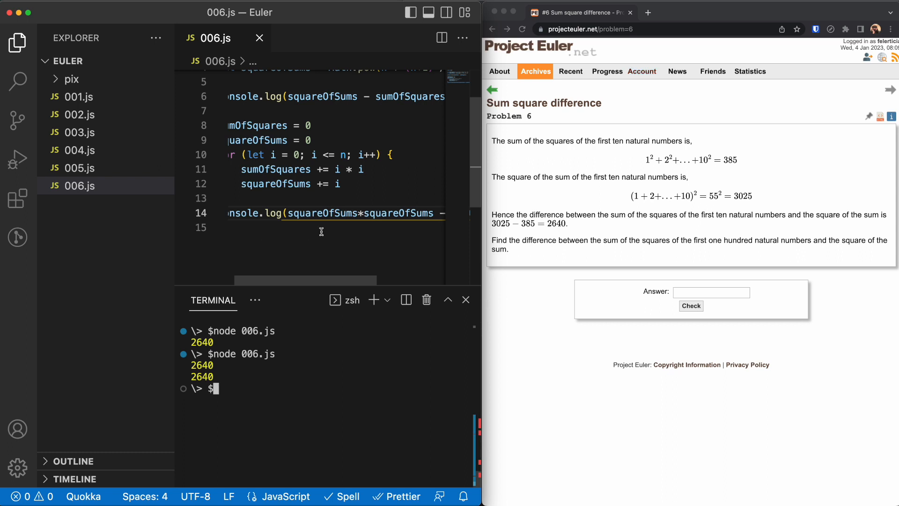
mouse_move(264, 169)
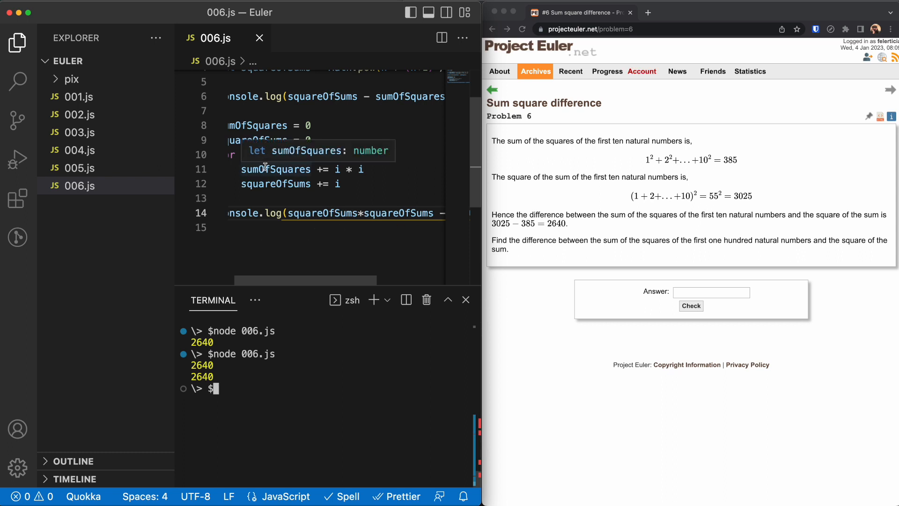
Step: Square the loop sum before subtracting and confirm node 006.js prints 2640 twice
scroll("up", 3)
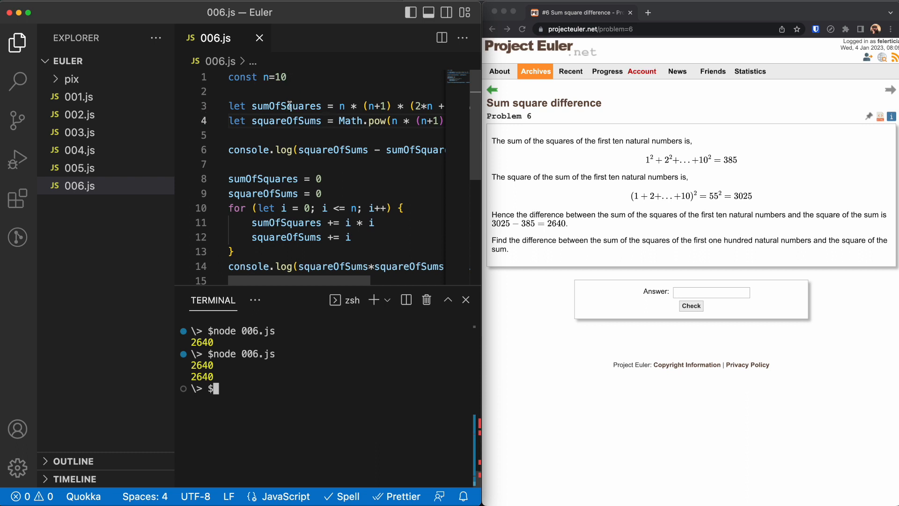
mouse_move(286, 121)
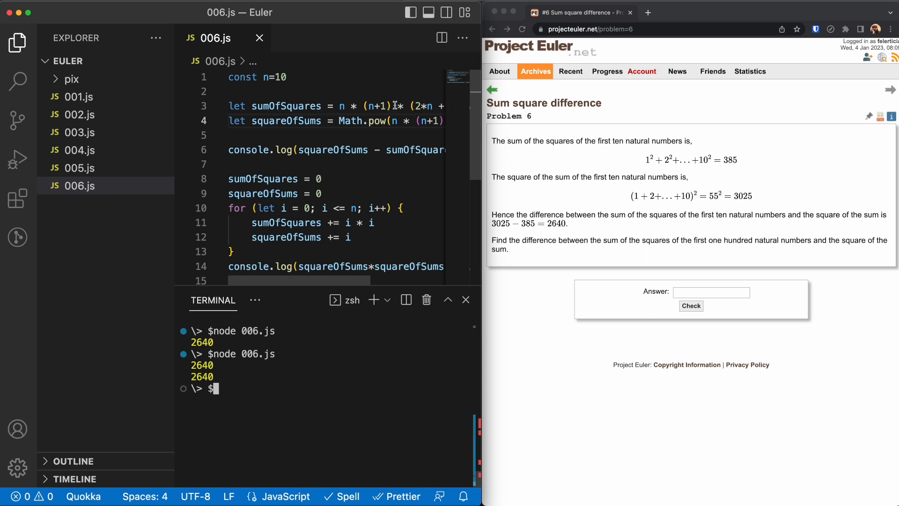
left_click(278, 77)
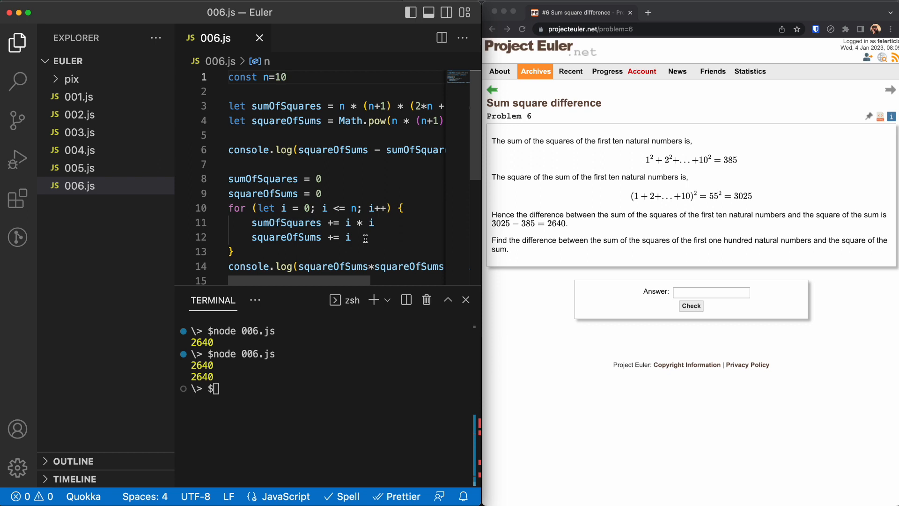
Step: Test n of 1_000_000, 1_000_000_000 and 10_000_000_000, rerunning the script each time
type("_000")
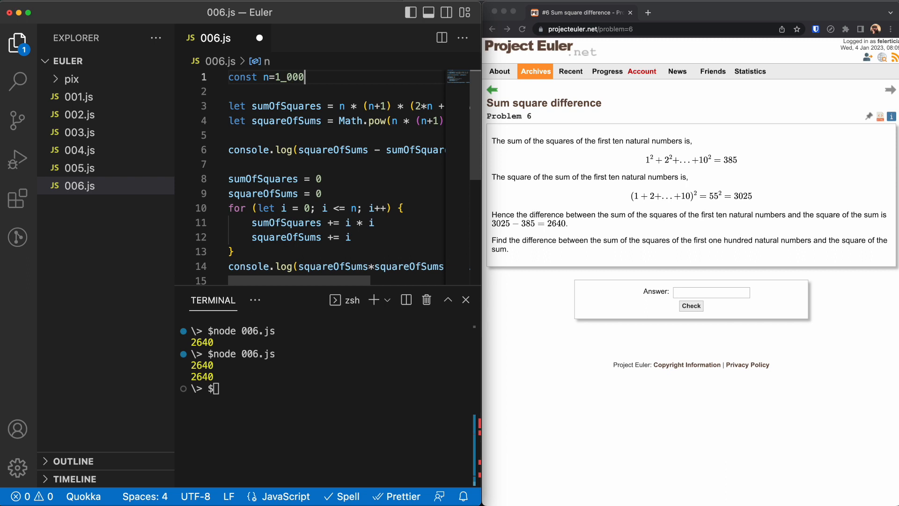
type("_000")
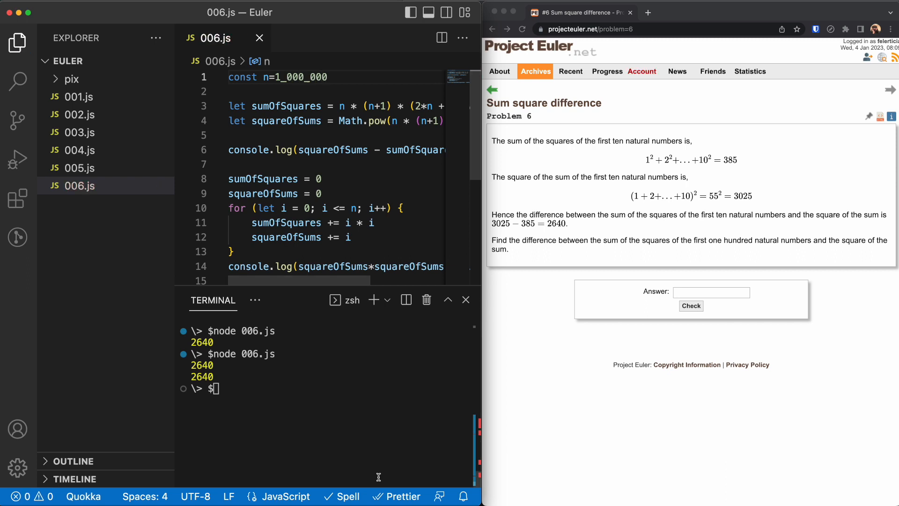
key("Return")
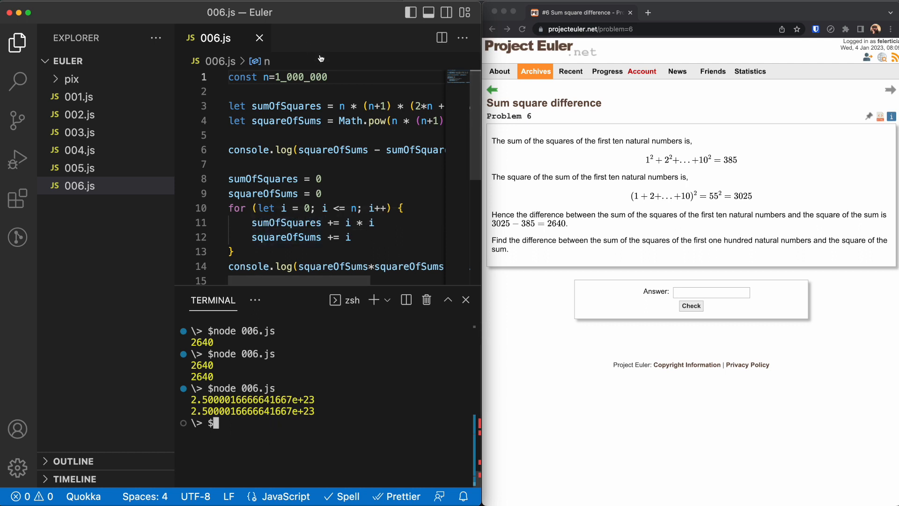
type("_000")
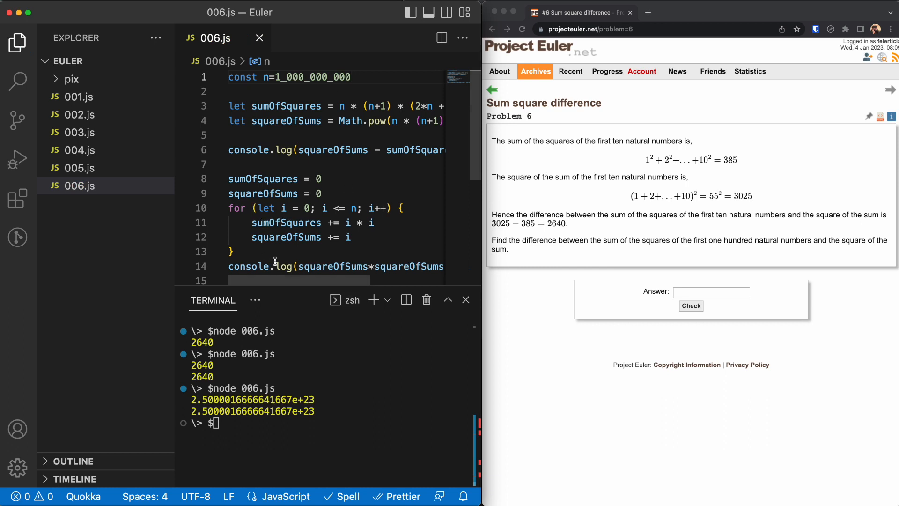
key("Return")
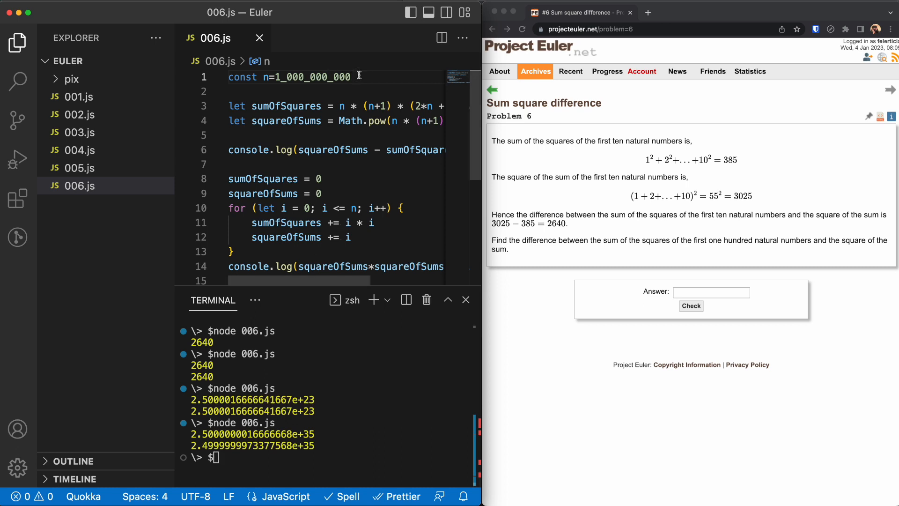
scroll("right", 3)
type("0")
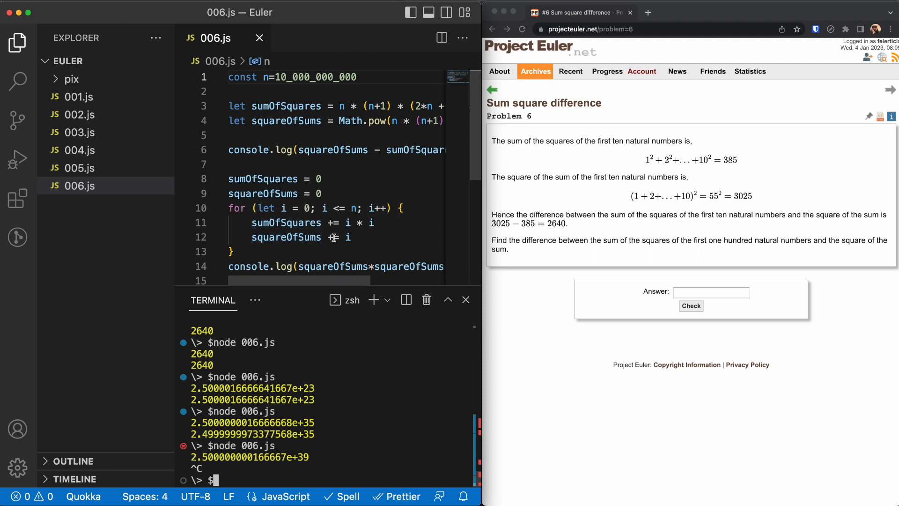
mouse_move(263, 193)
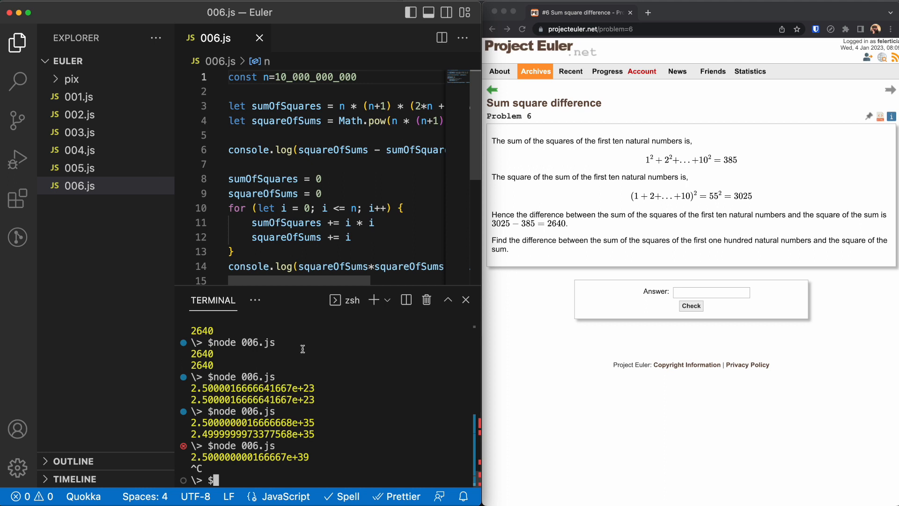
mouse_move(298, 72)
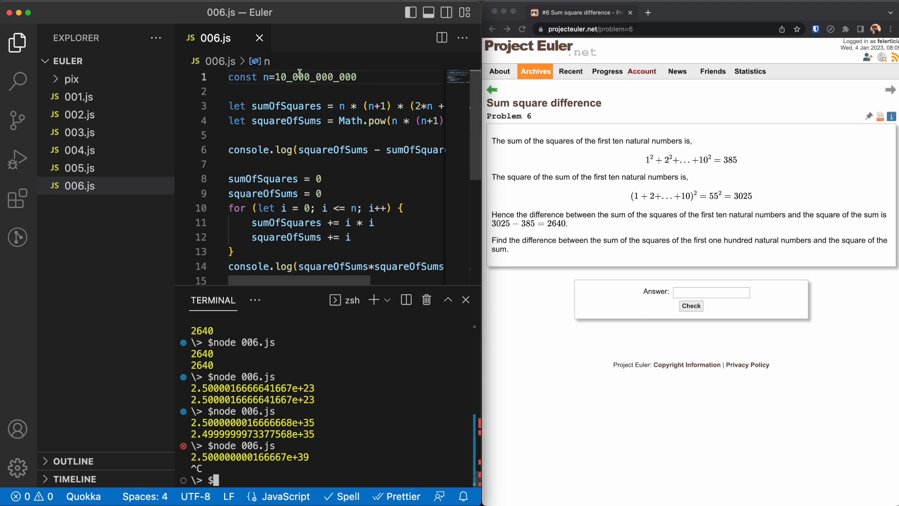
Step: Set n to 100 and rerun to get 25164150 from both methods
type("100")
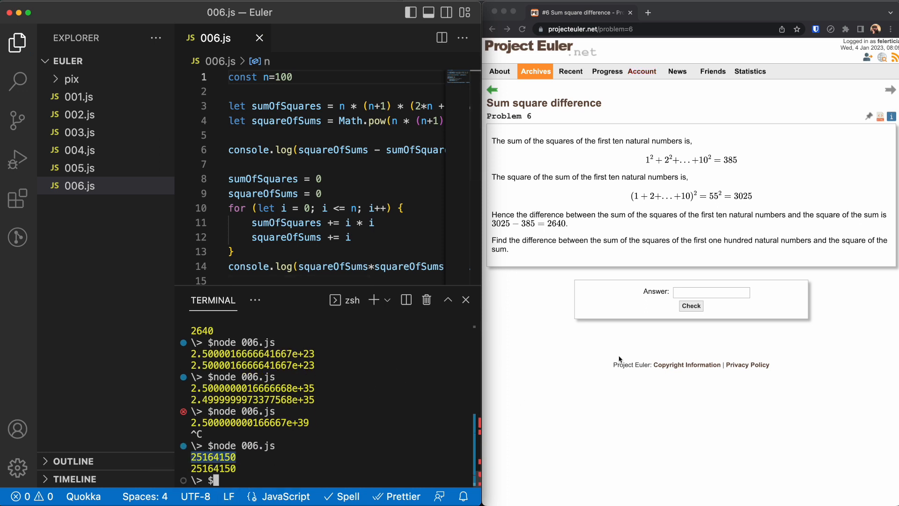
Step: Submit 25164150 as the Problem 6 answer and have it accepted as correct
left_click(690, 306)
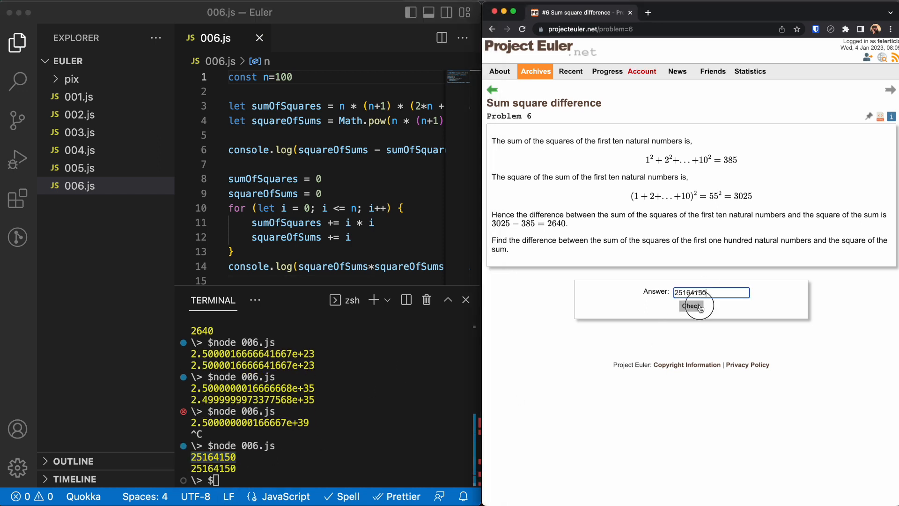
left_click(691, 306)
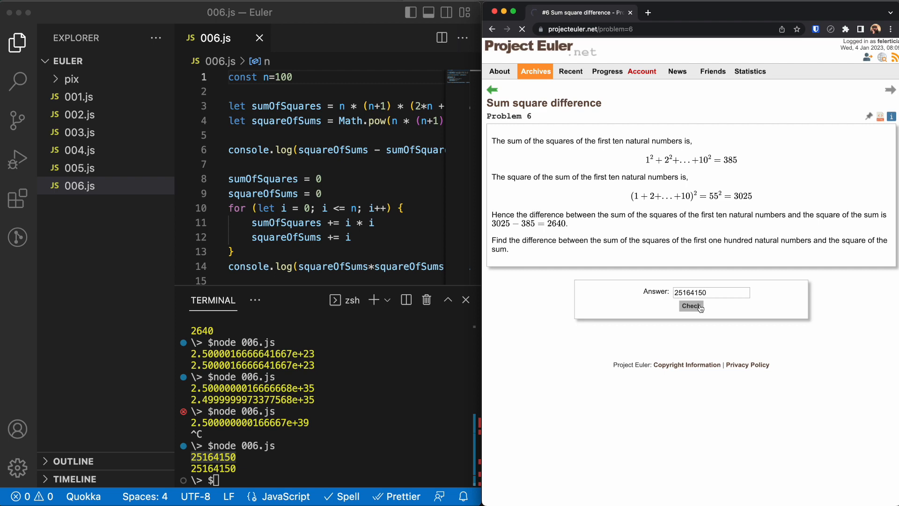
left_click(691, 305)
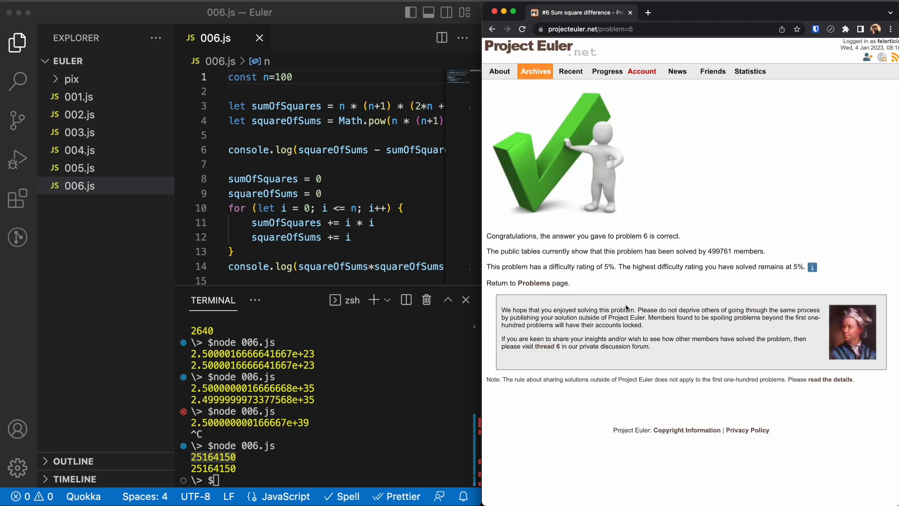